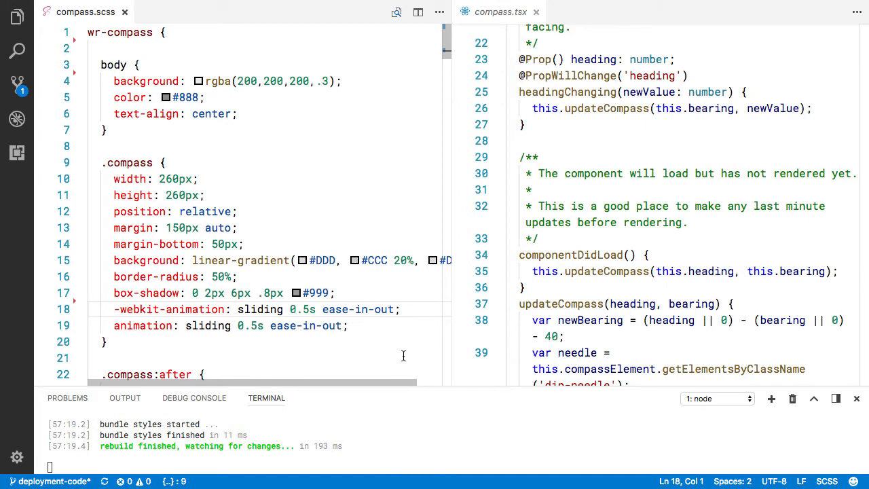
Scroll through hint.html to review the <wr-compass> markup bound to bearing and heading.
{"action": "scroll", "scroll_direction": "down", "scroll_amount": 3}
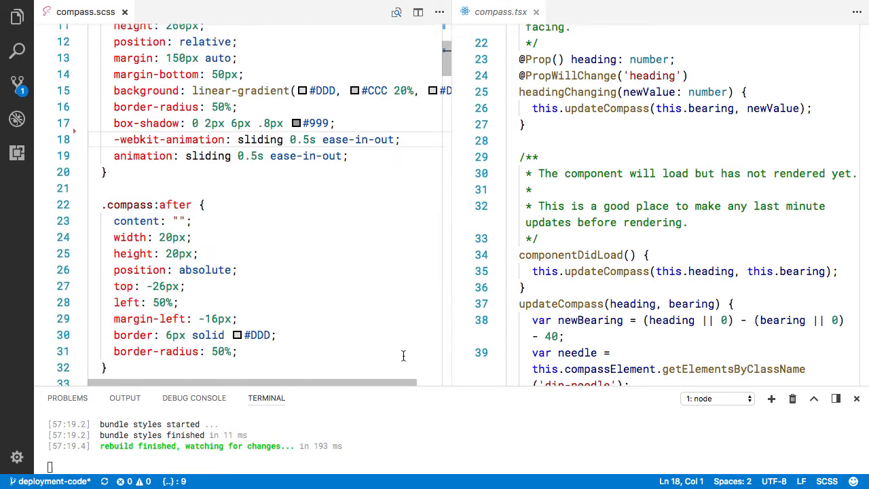
{"action": "scroll", "scroll_direction": "down", "scroll_amount": 3}
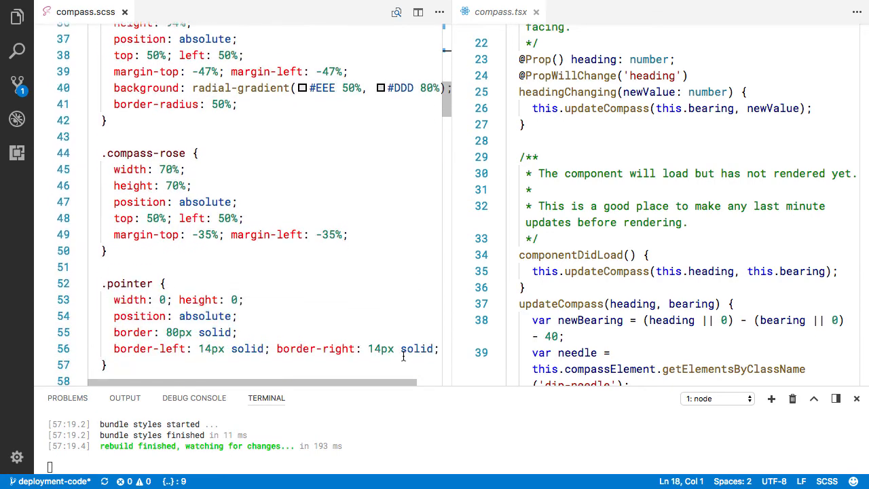
{"action": "scroll", "scroll_direction": "down", "scroll_amount": 3}
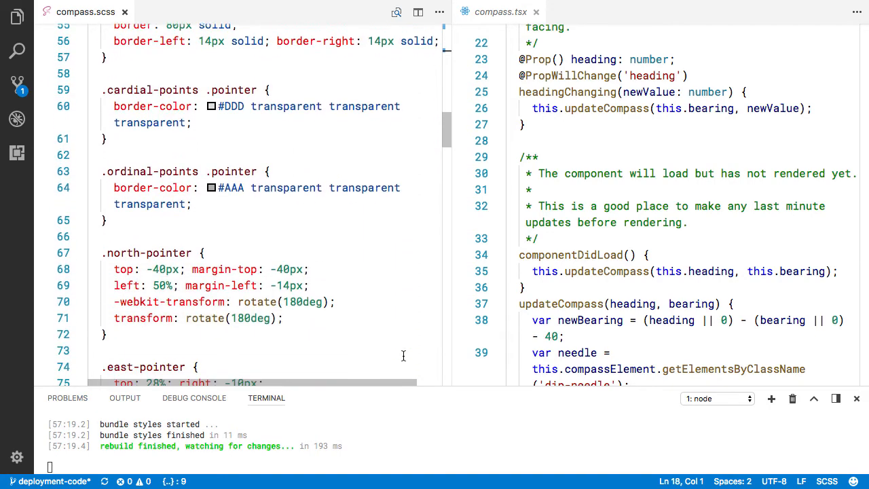
{"action": "scroll", "scroll_direction": "down", "scroll_amount": 3}
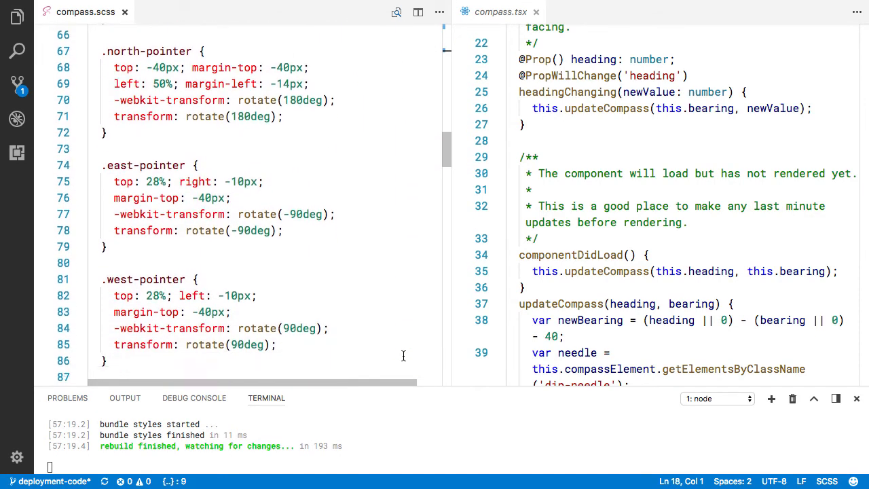
{"action": "scroll", "scroll_direction": "up", "scroll_amount": 3}
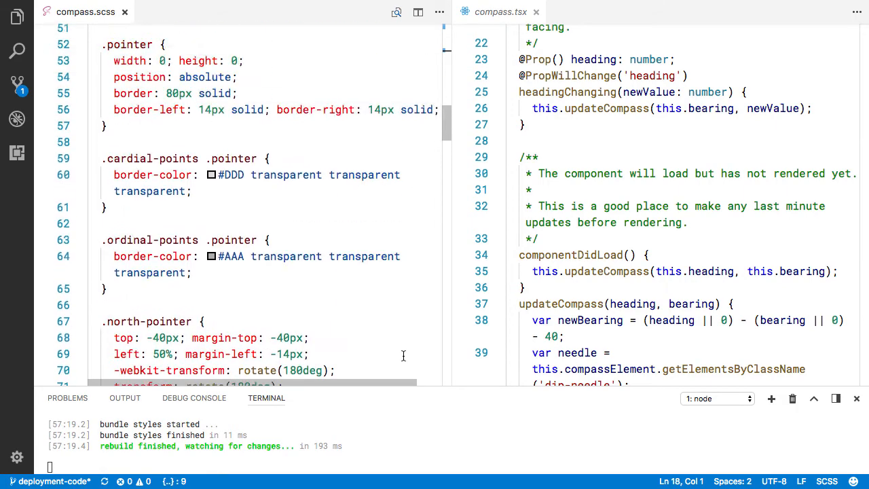
{"action": "scroll", "scroll_direction": "up", "scroll_amount": 3}
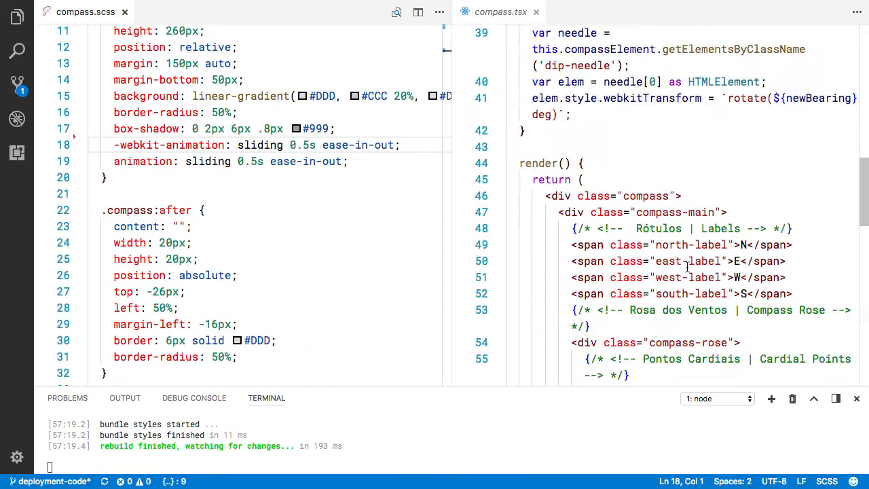
{"action": "scroll", "scroll_direction": "down", "scroll_amount": 3}
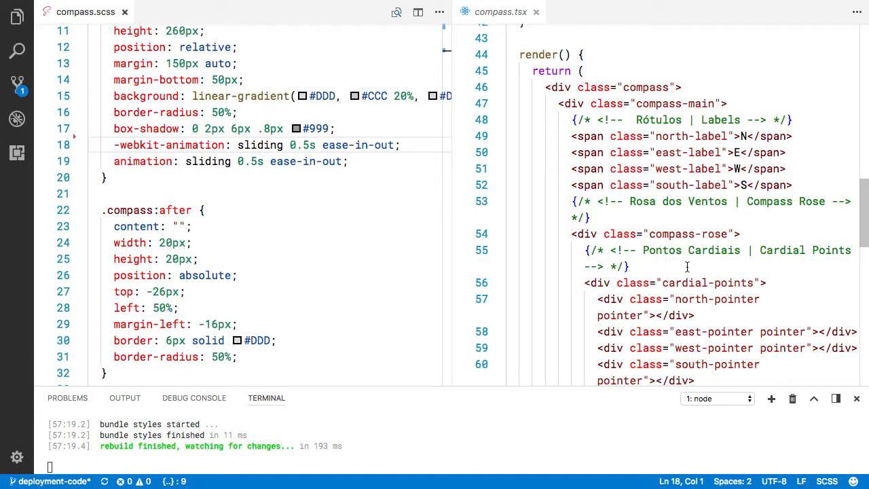
{"action": "scroll", "scroll_direction": "up", "scroll_amount": 3}
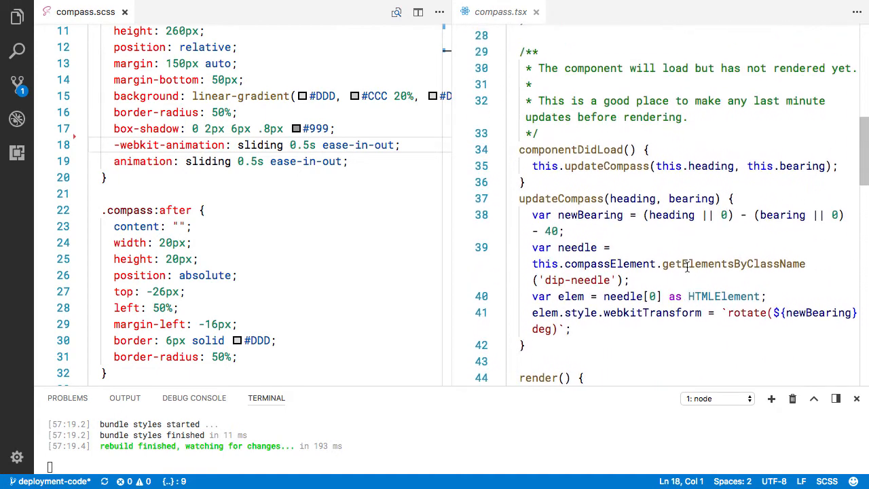
{"action": "scroll", "scroll_direction": "up", "scroll_amount": 3}
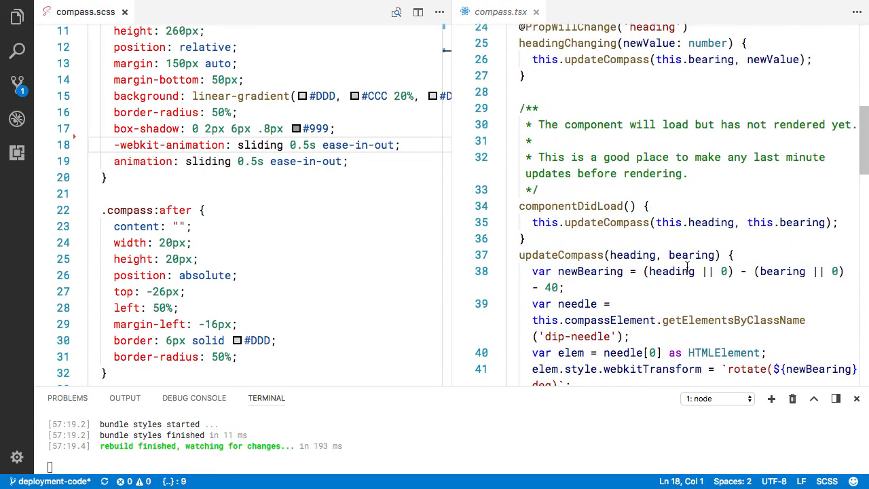
{"action": "scroll", "scroll_direction": "up", "scroll_amount": 3}
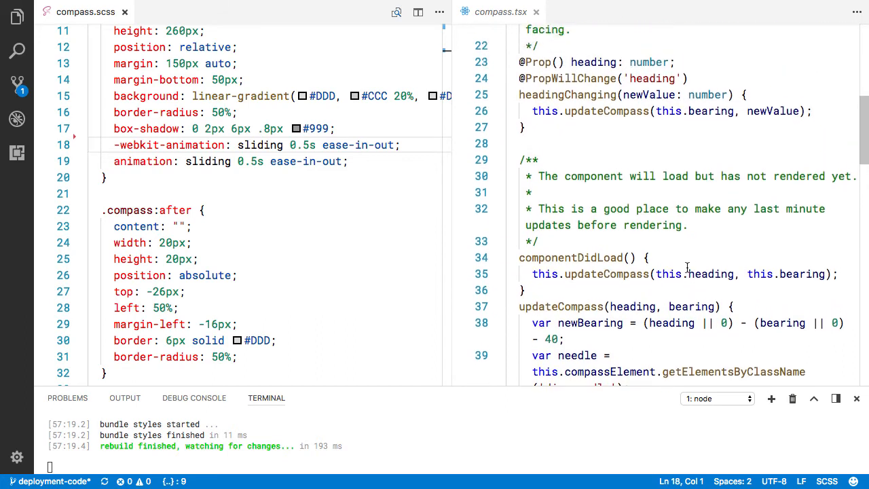
{"action": "scroll", "scroll_direction": "up", "scroll_amount": 3}
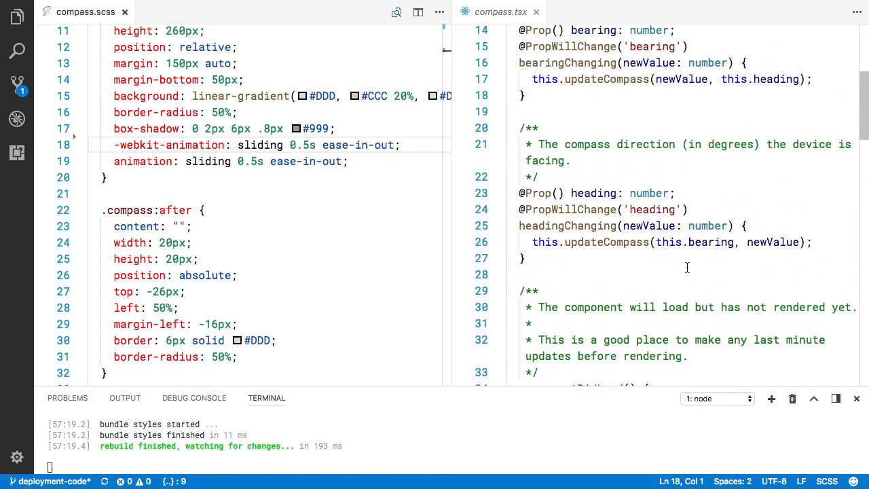
{"action": "scroll", "scroll_direction": "up", "scroll_amount": 3}
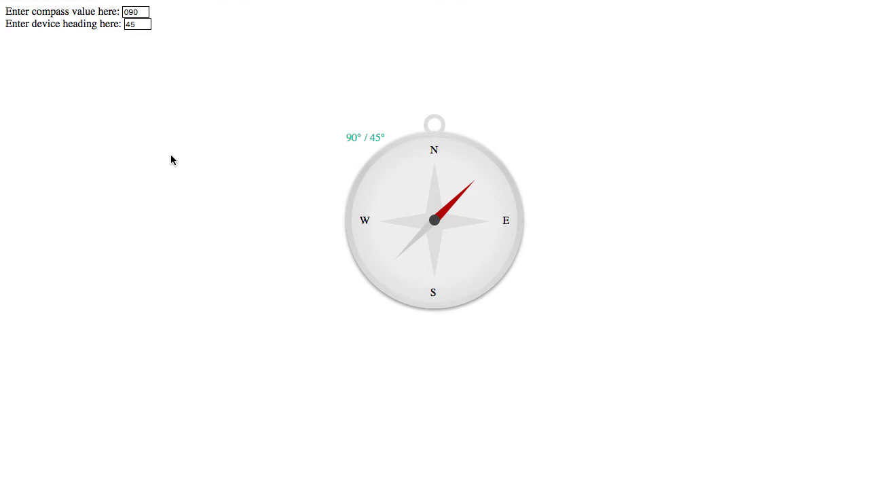
{"action": "mouse_move", "coordinate": [167, 141]}
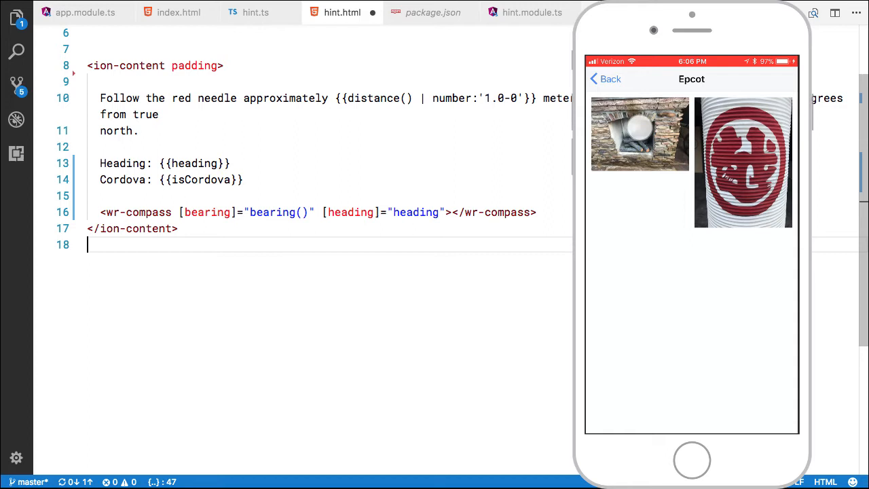
In the mirrored iPhone app, open the fireplace photo and show its Hint compass page.
{"action": "left_click", "coordinate": [639, 134]}
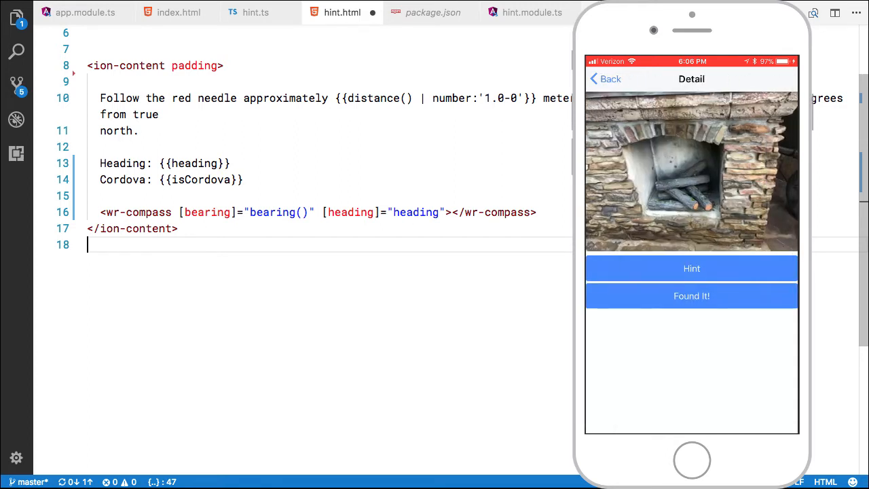
{"action": "left_click", "coordinate": [690, 268]}
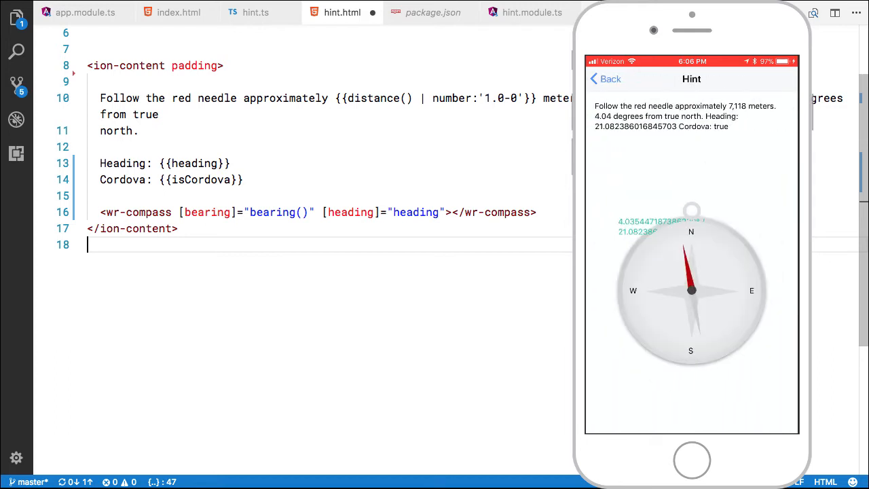